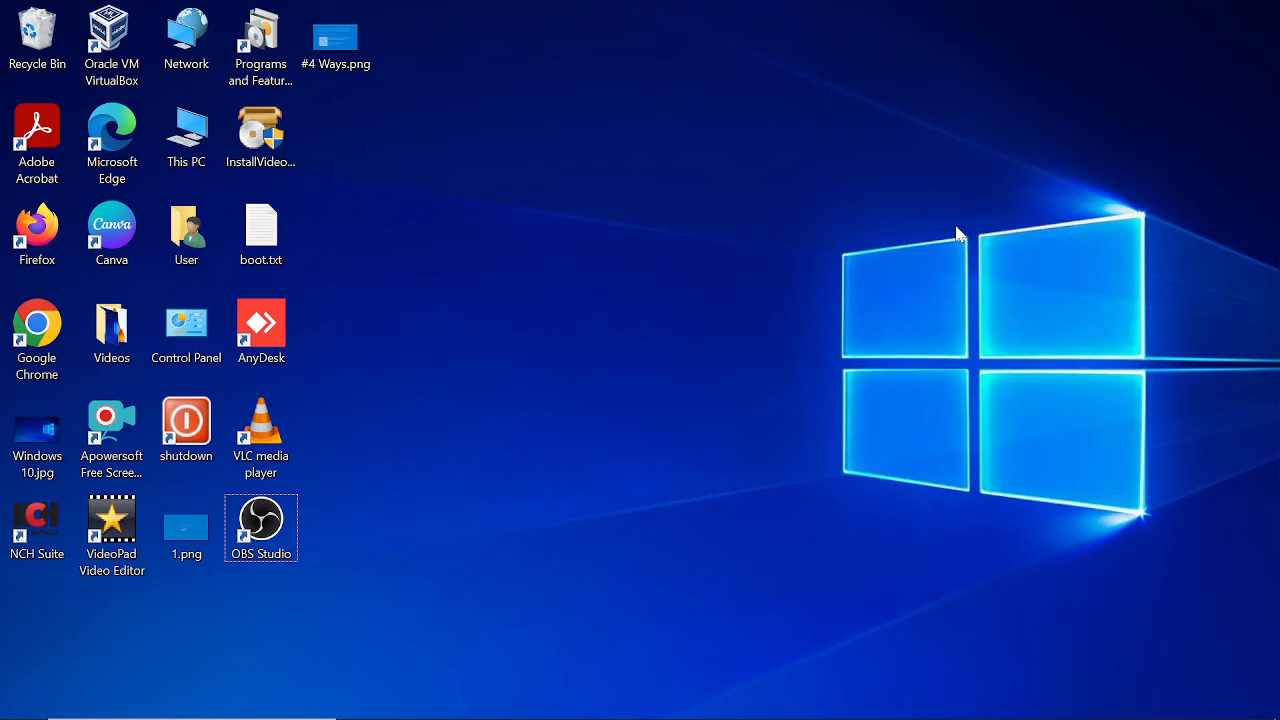
mouse_move(935, 248)
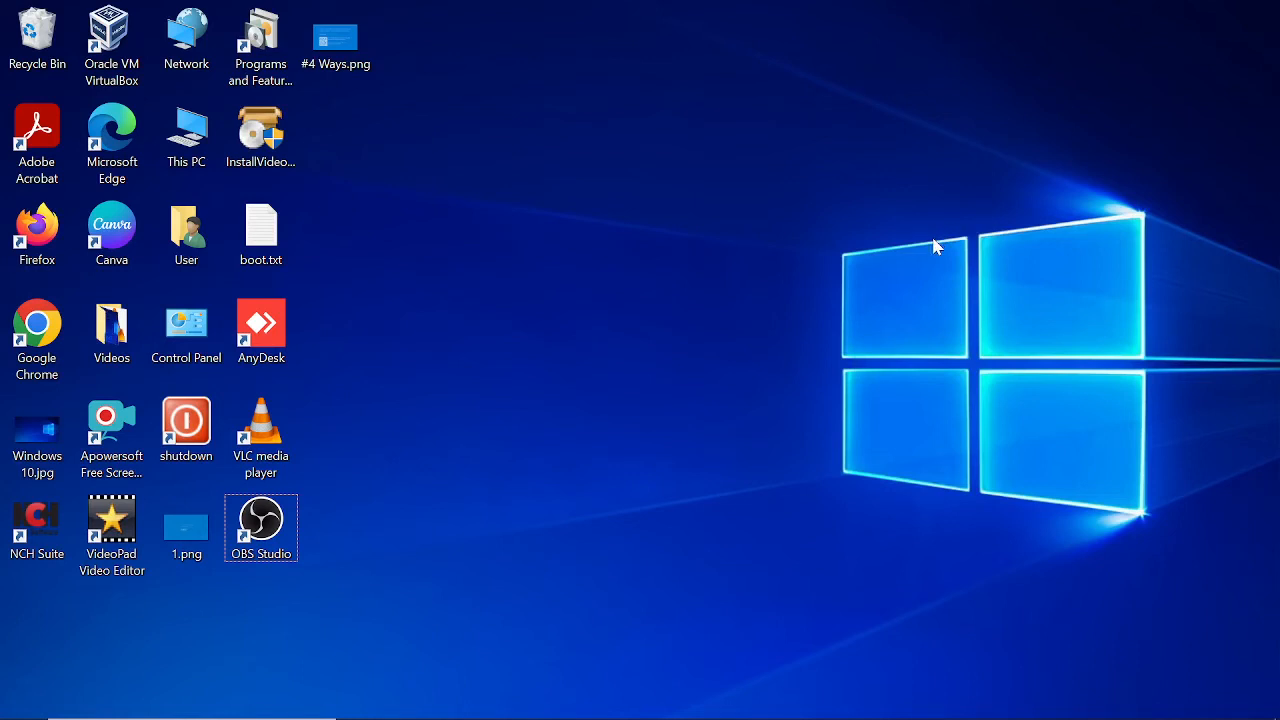
mouse_move(825, 298)
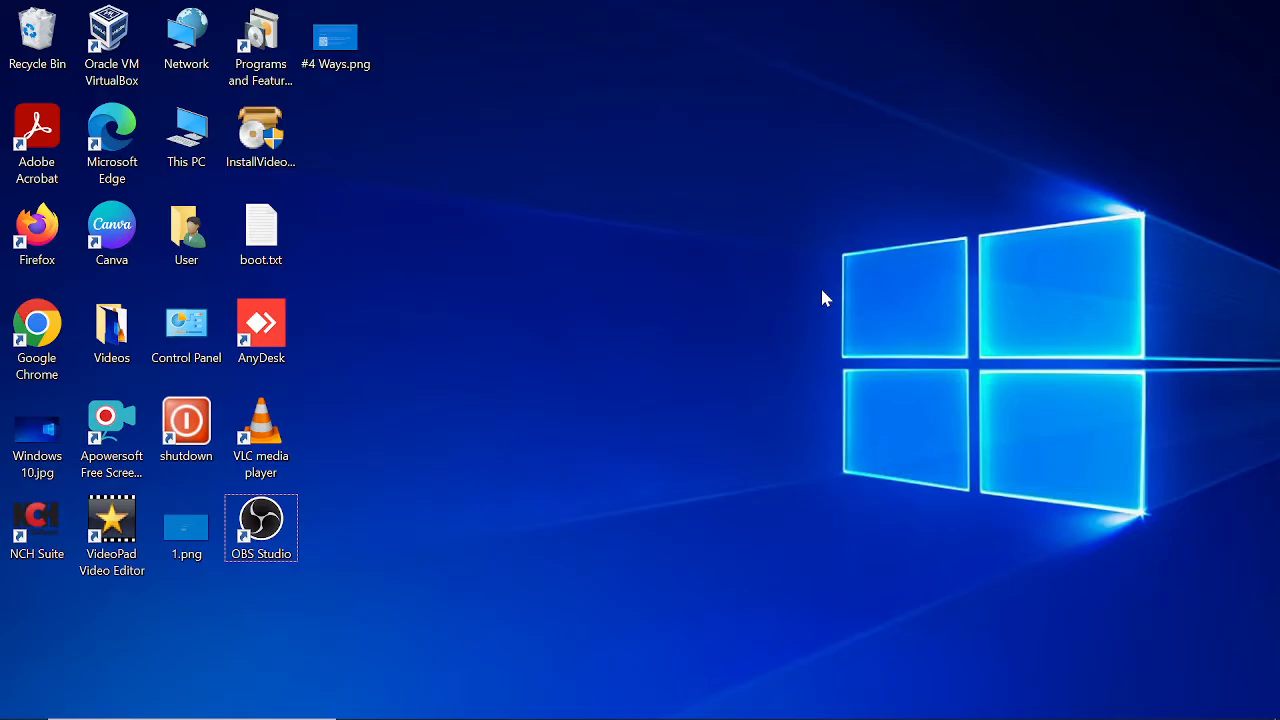
mouse_move(838, 416)
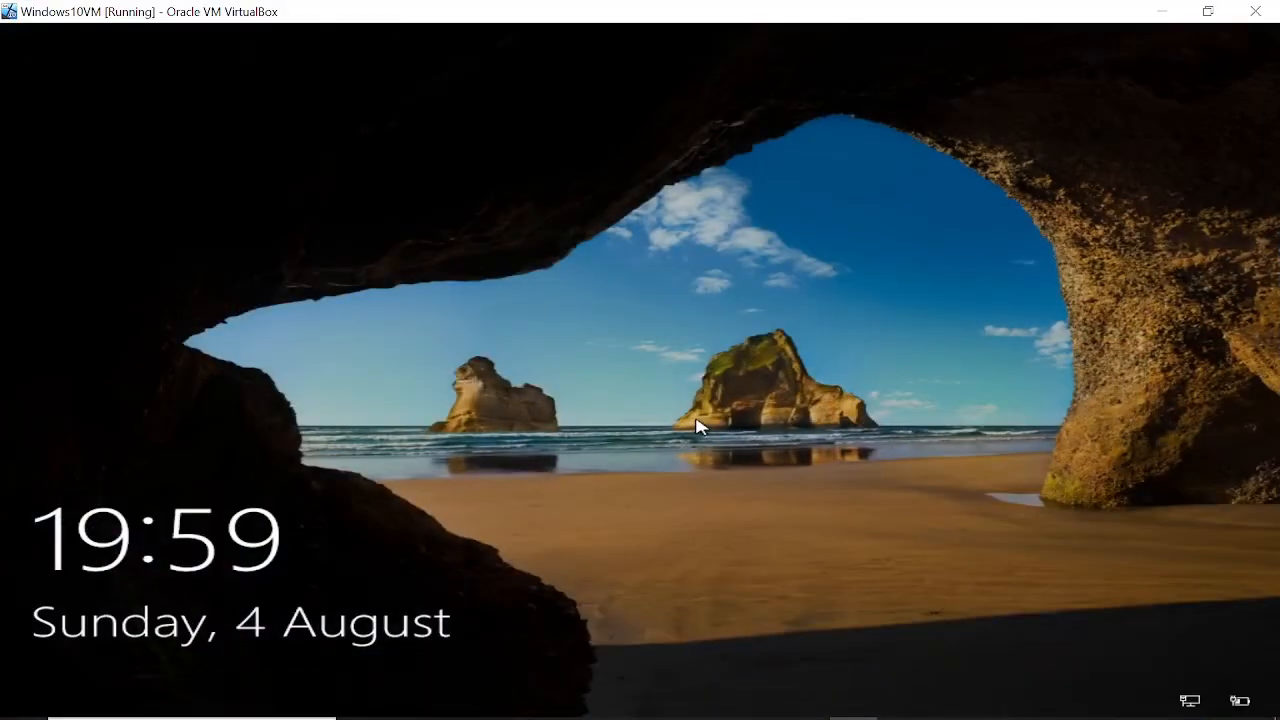
mouse_move(770, 310)
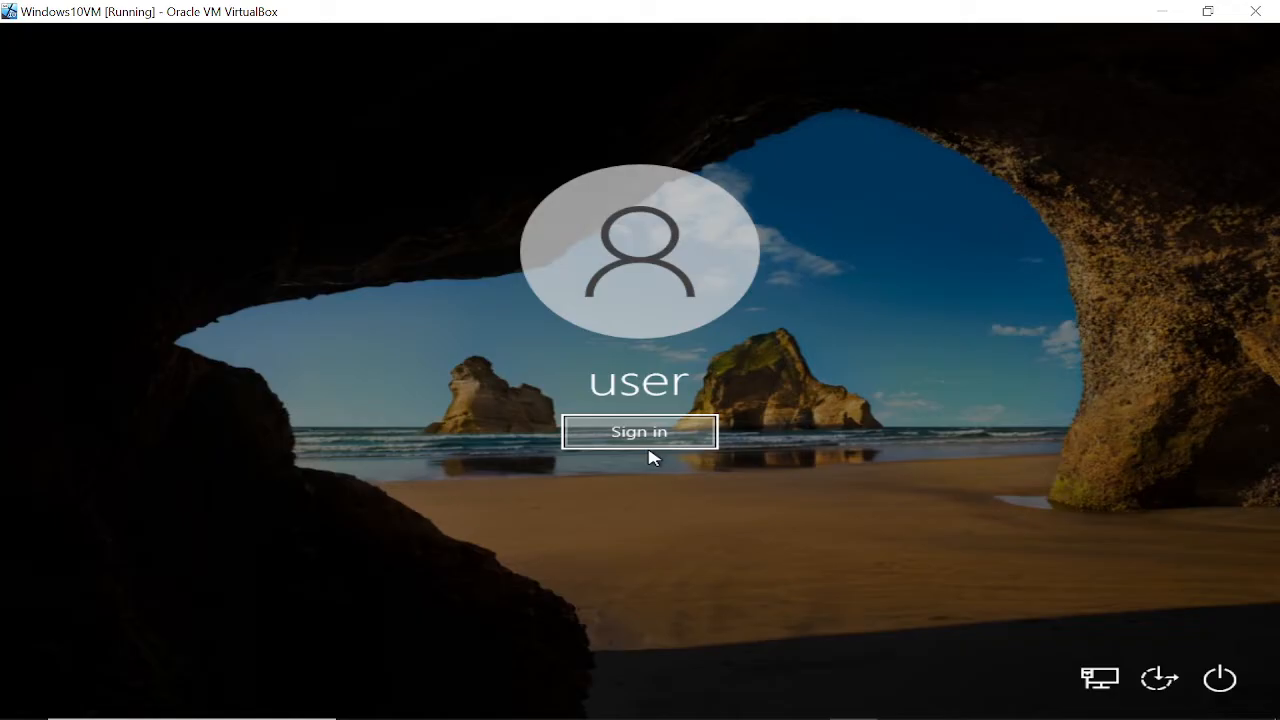
mouse_move(420, 512)
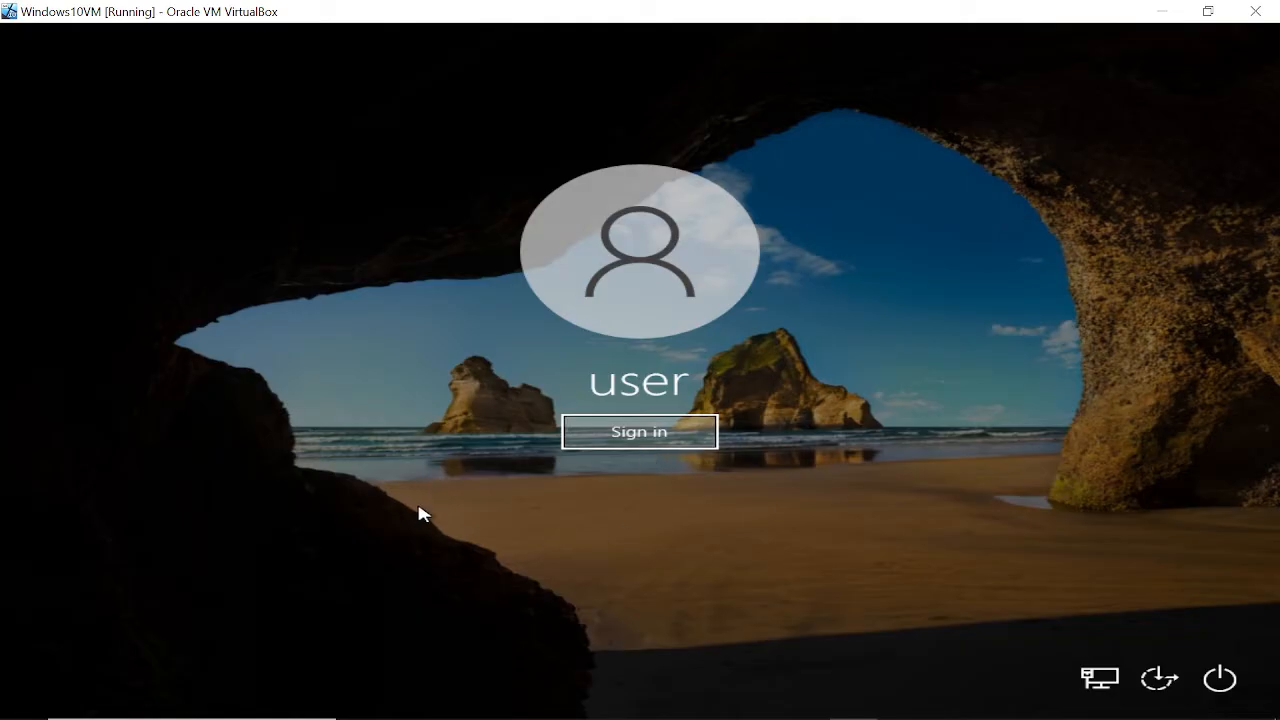
mouse_move(443, 512)
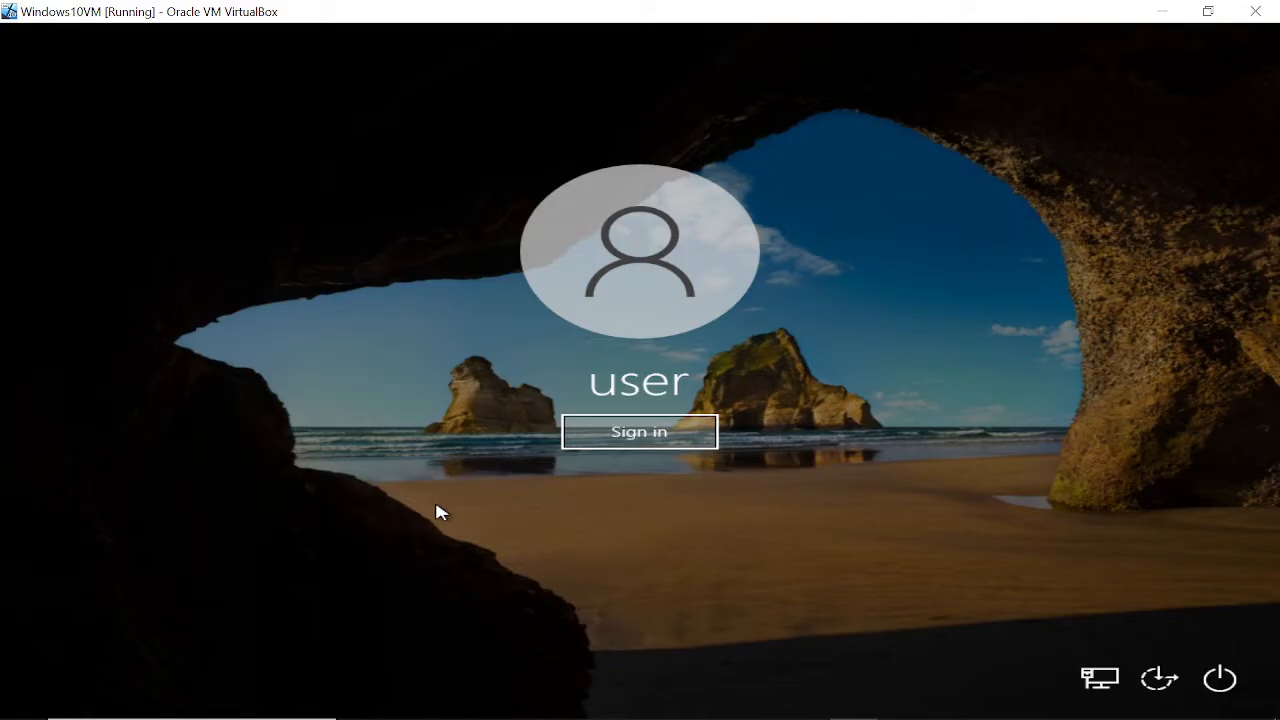
mouse_move(447, 521)
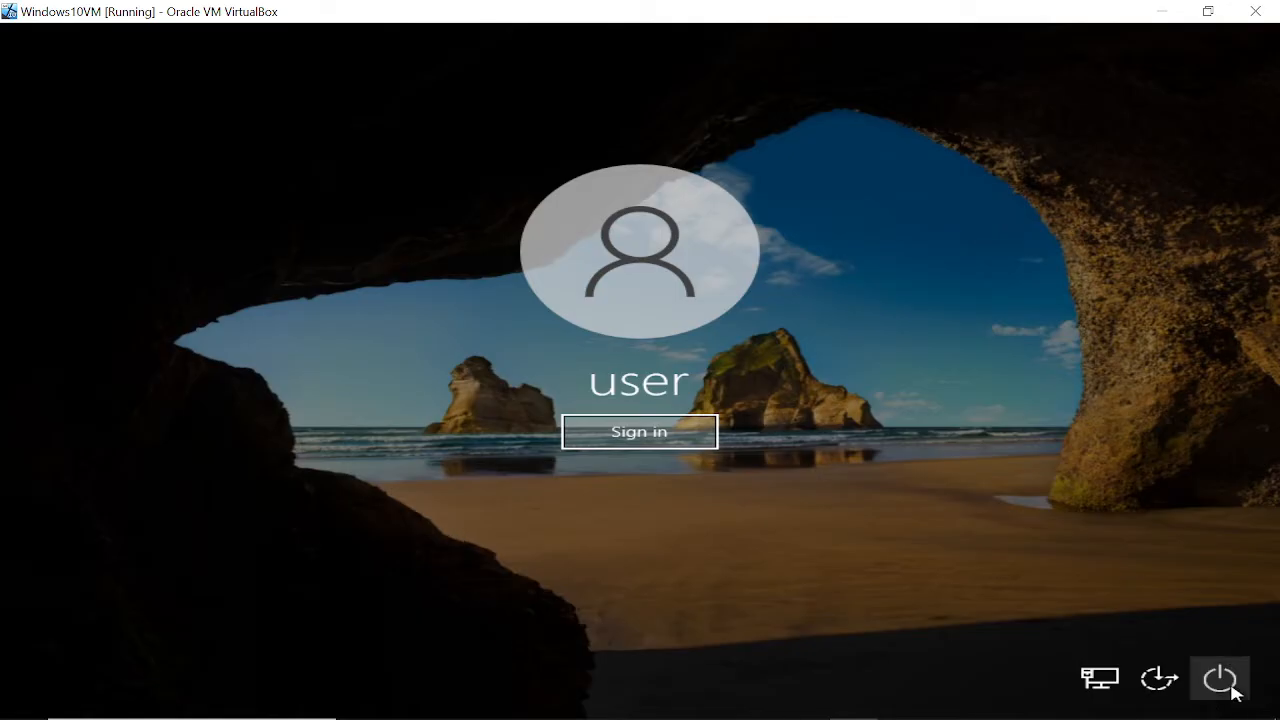
Restart into recovery mode and request a restart via Troubleshoot > Advanced options > Startup Settings
left_click(1219, 680)
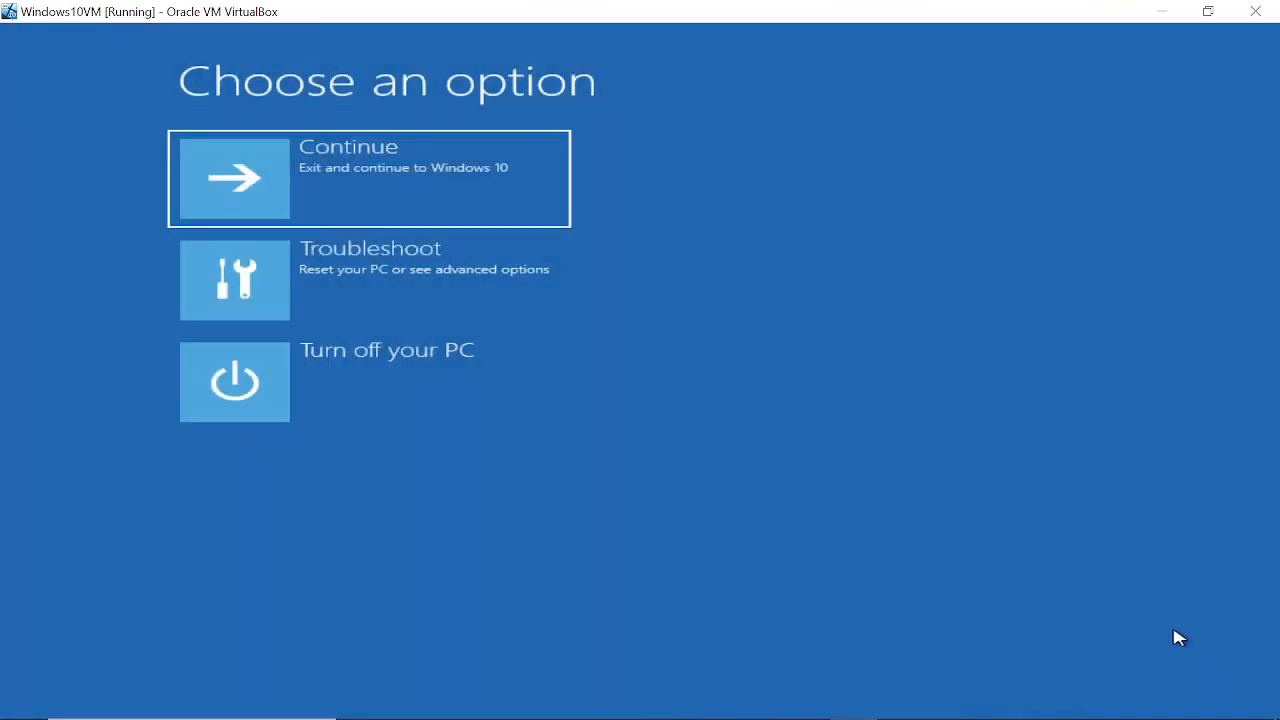
mouse_move(1128, 623)
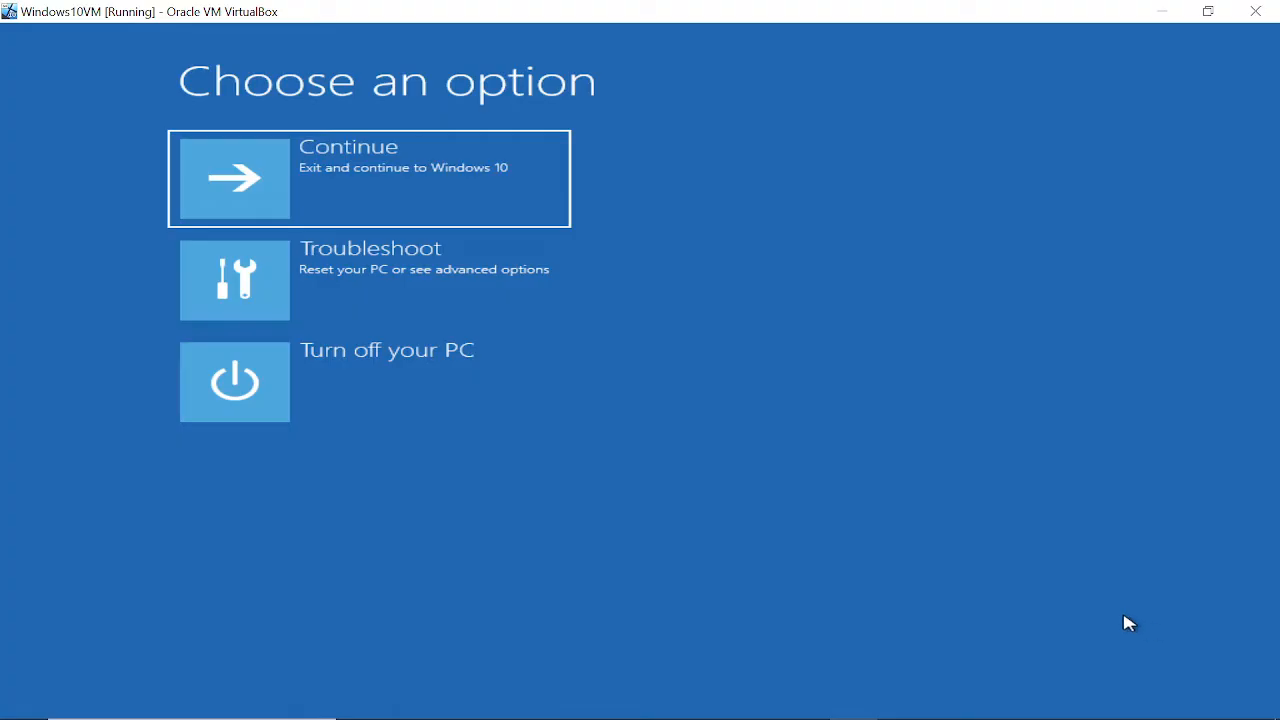
mouse_move(568, 393)
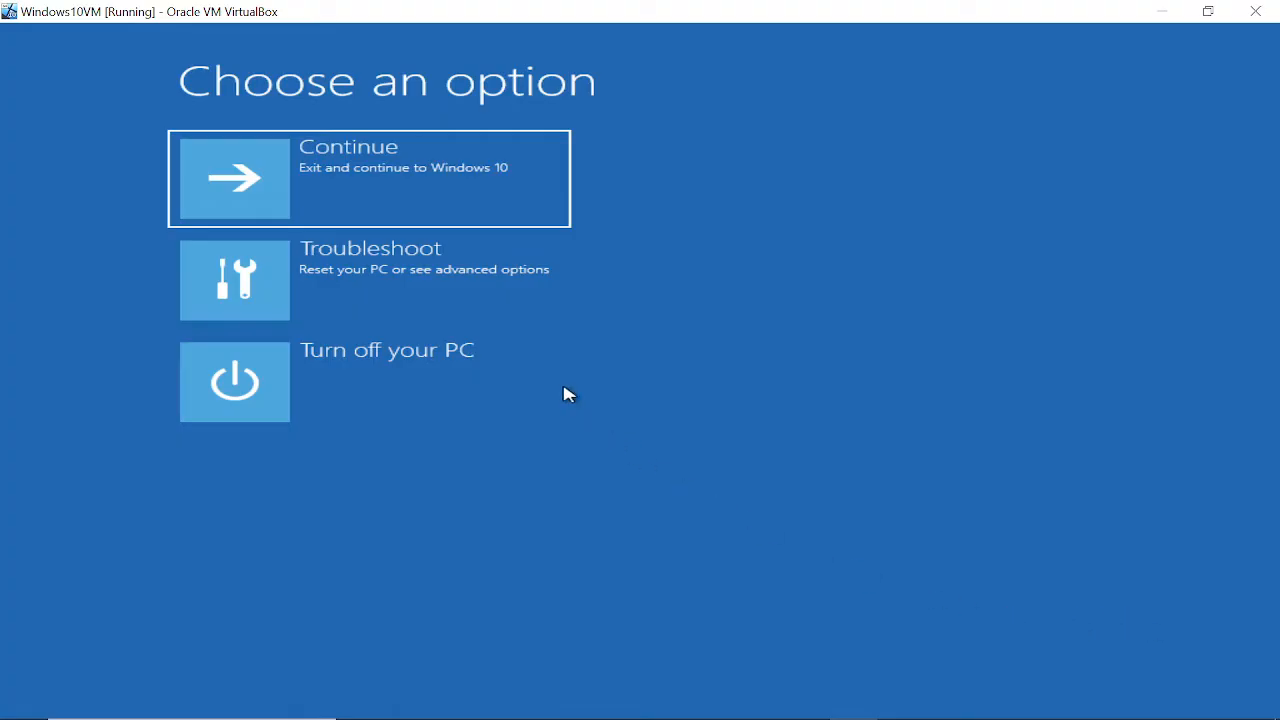
left_click(370, 280)
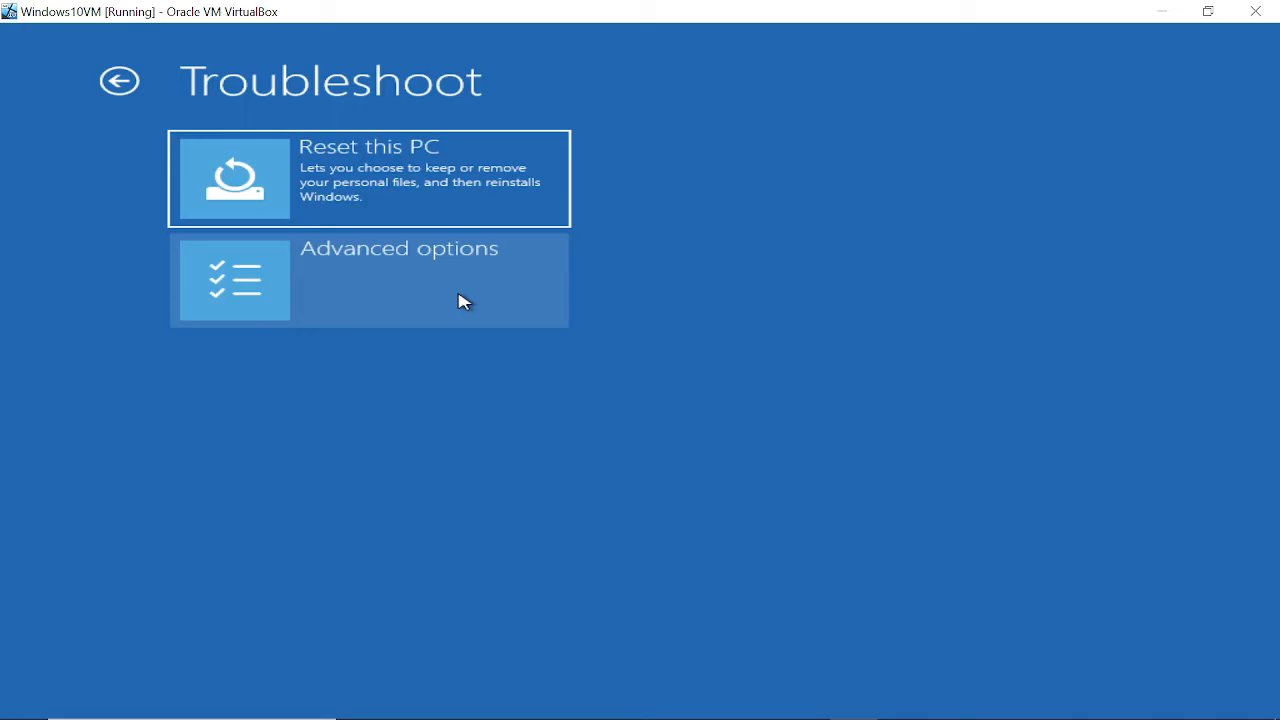
left_click(368, 280)
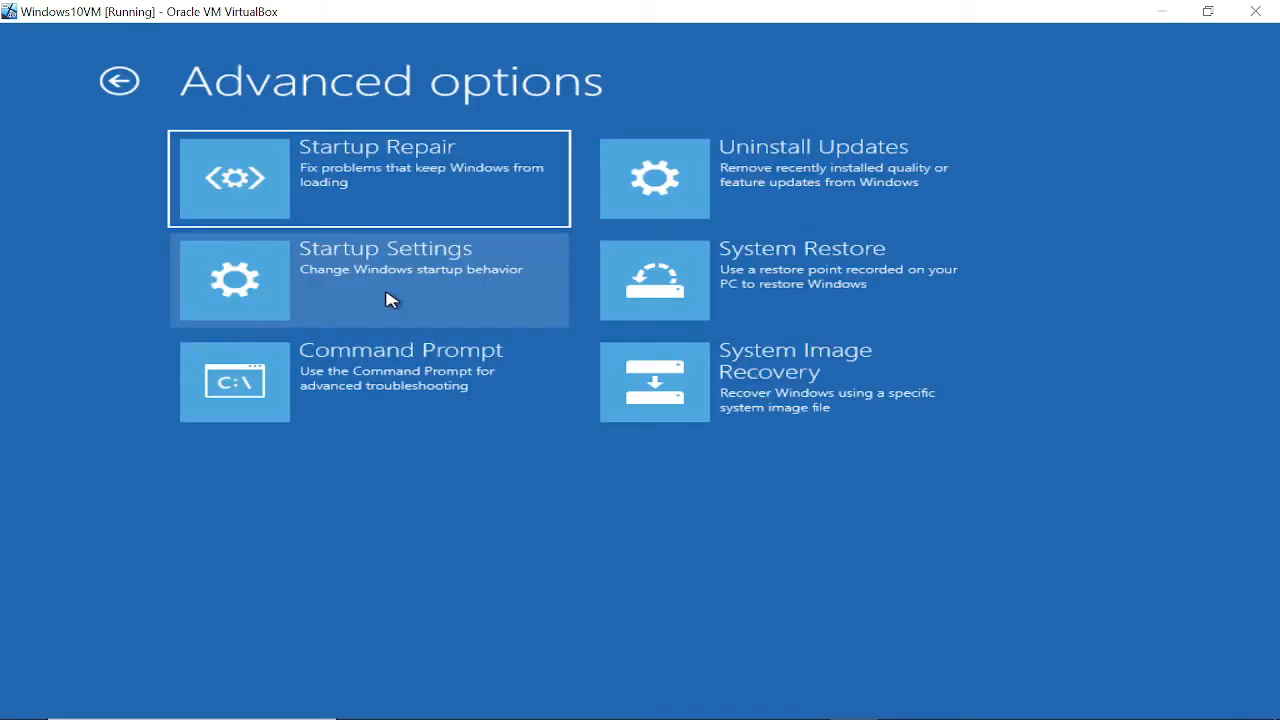
mouse_move(416, 289)
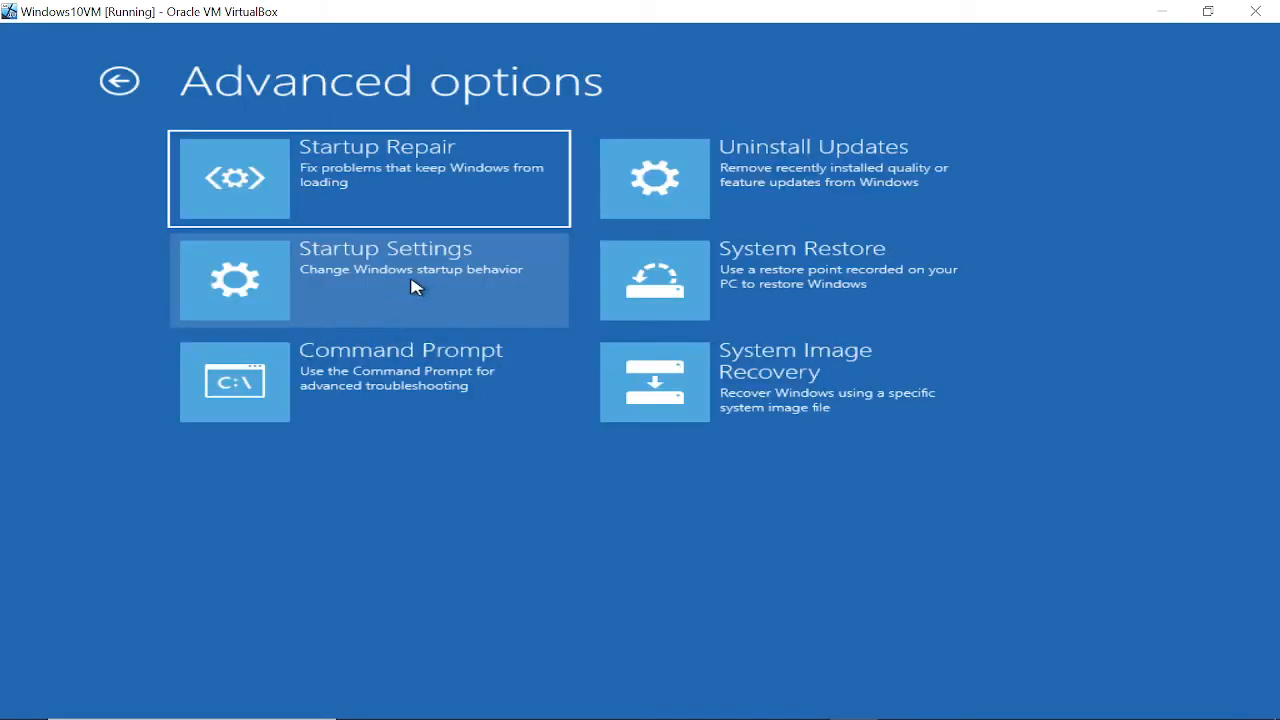
left_click(385, 278)
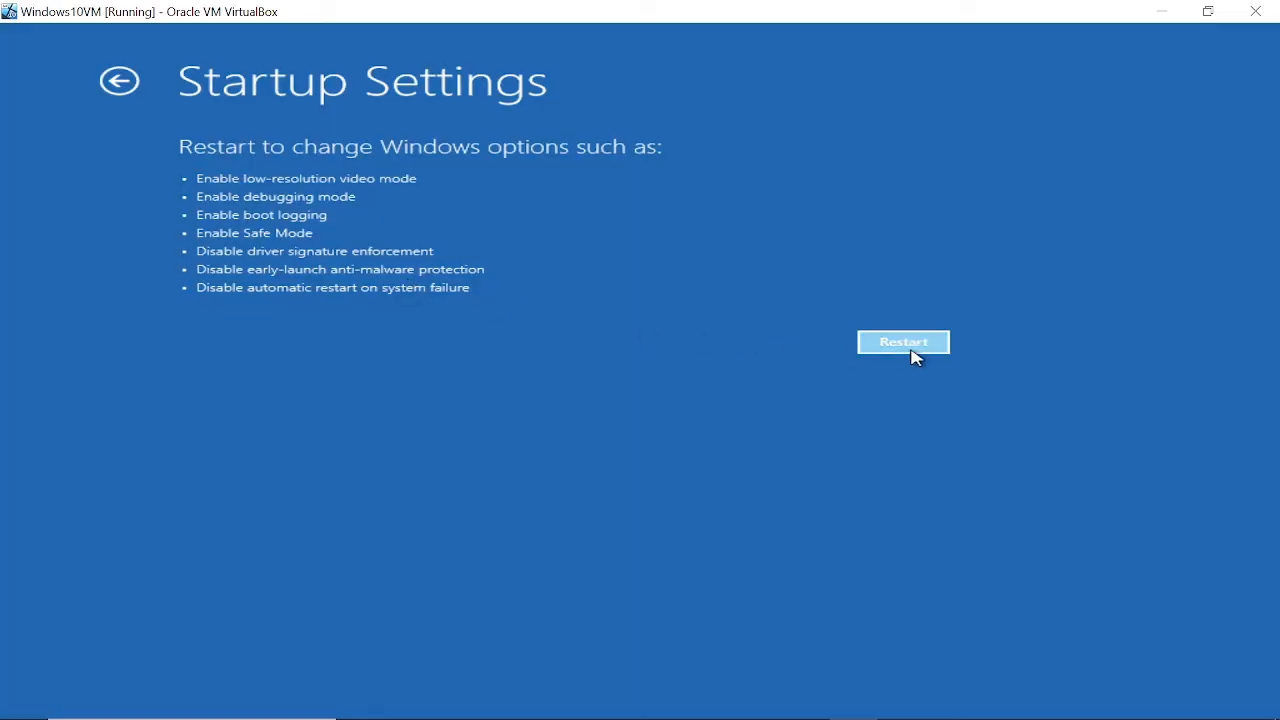
left_click(903, 342)
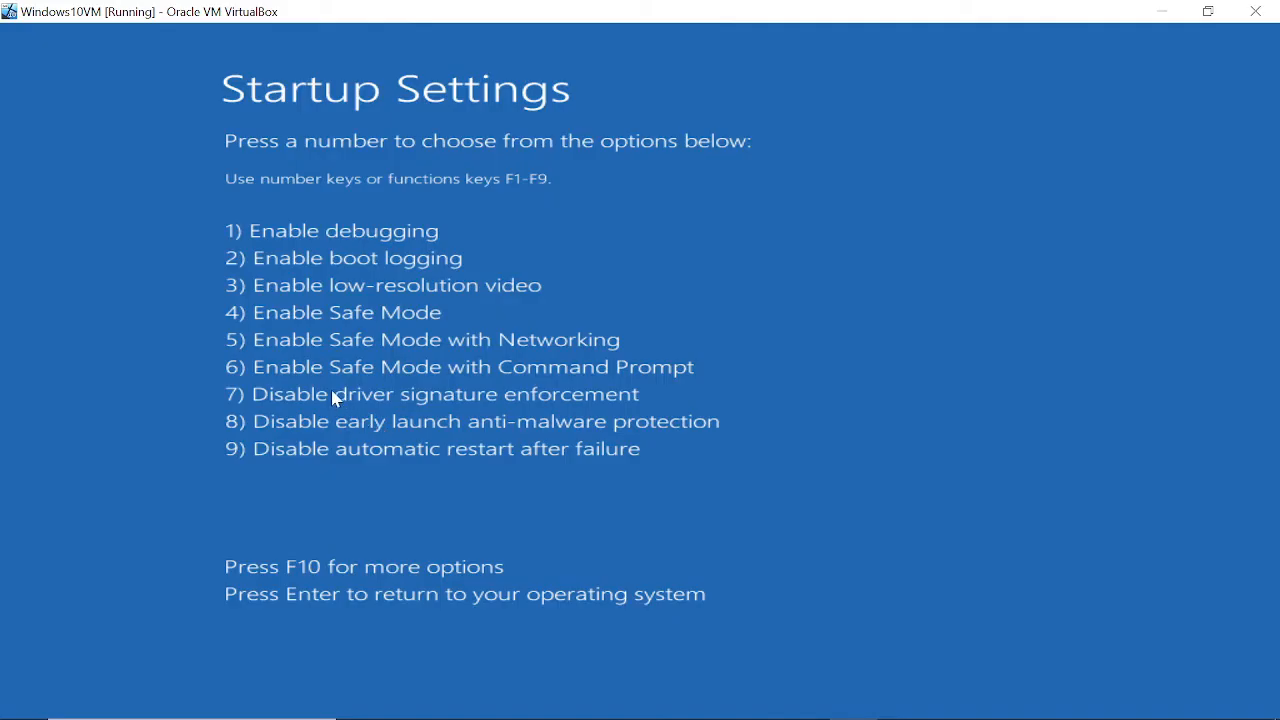
mouse_move(265, 330)
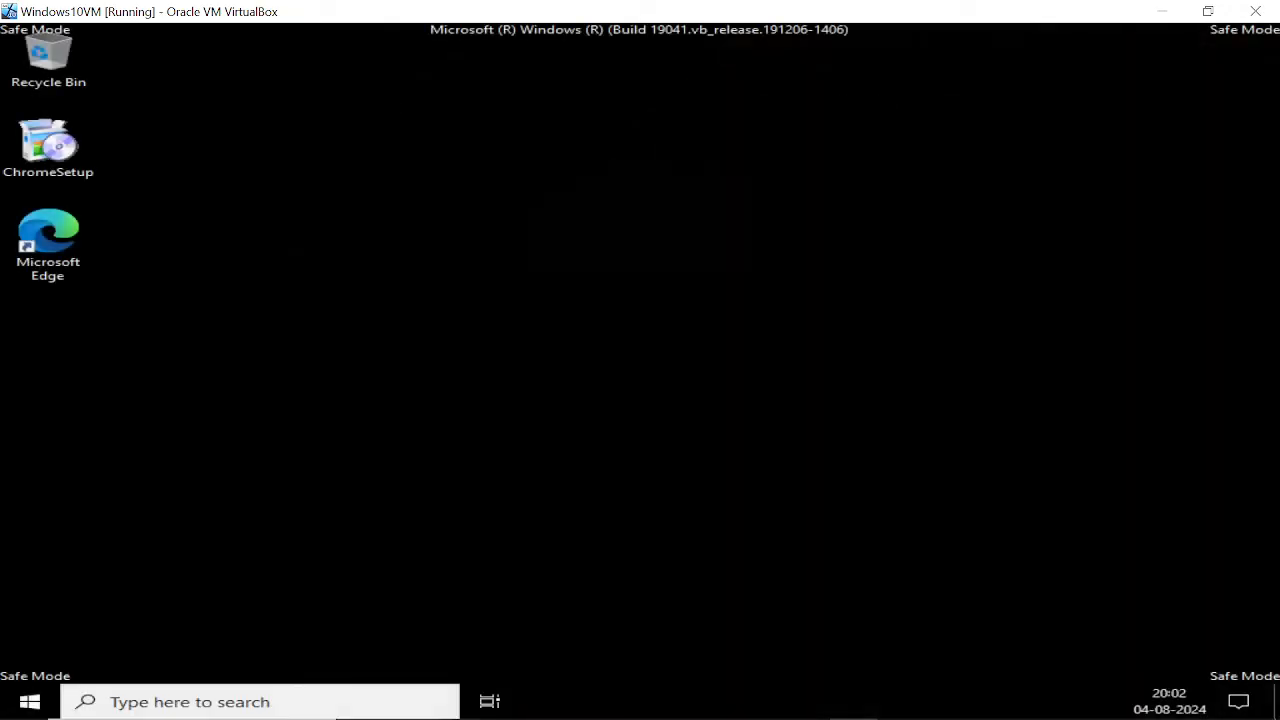
mouse_move(425, 381)
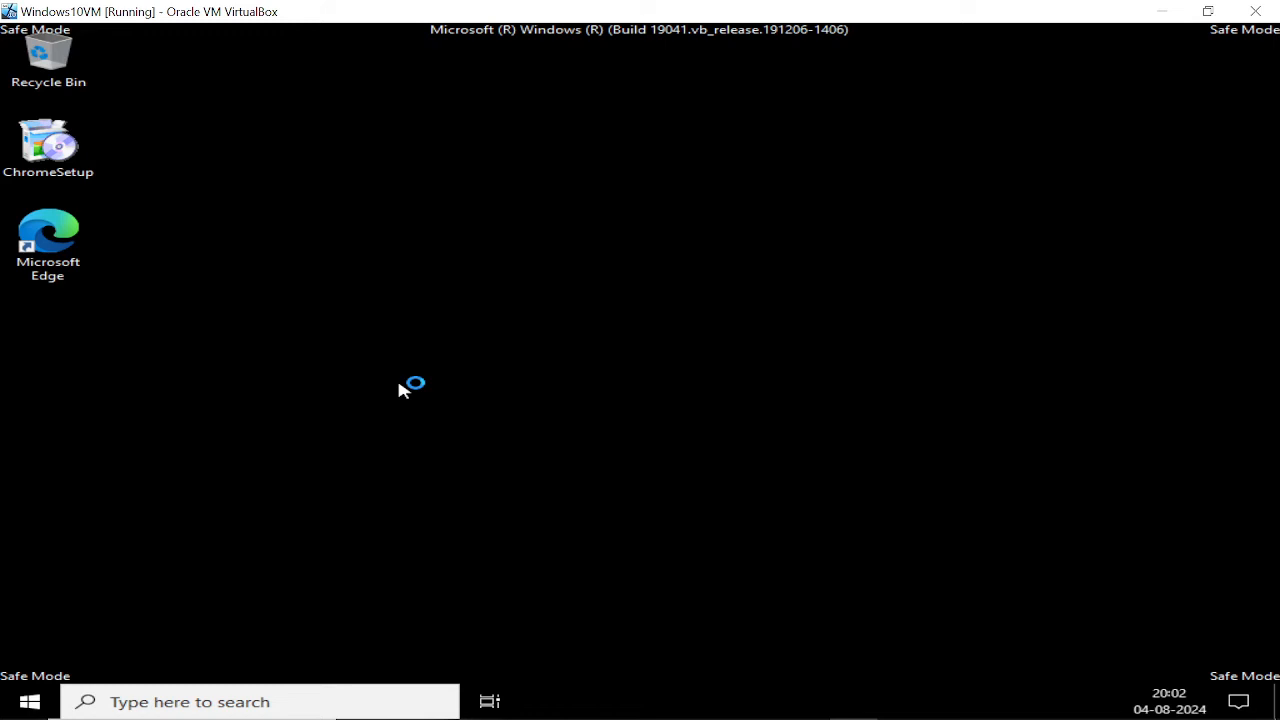
mouse_move(404, 390)
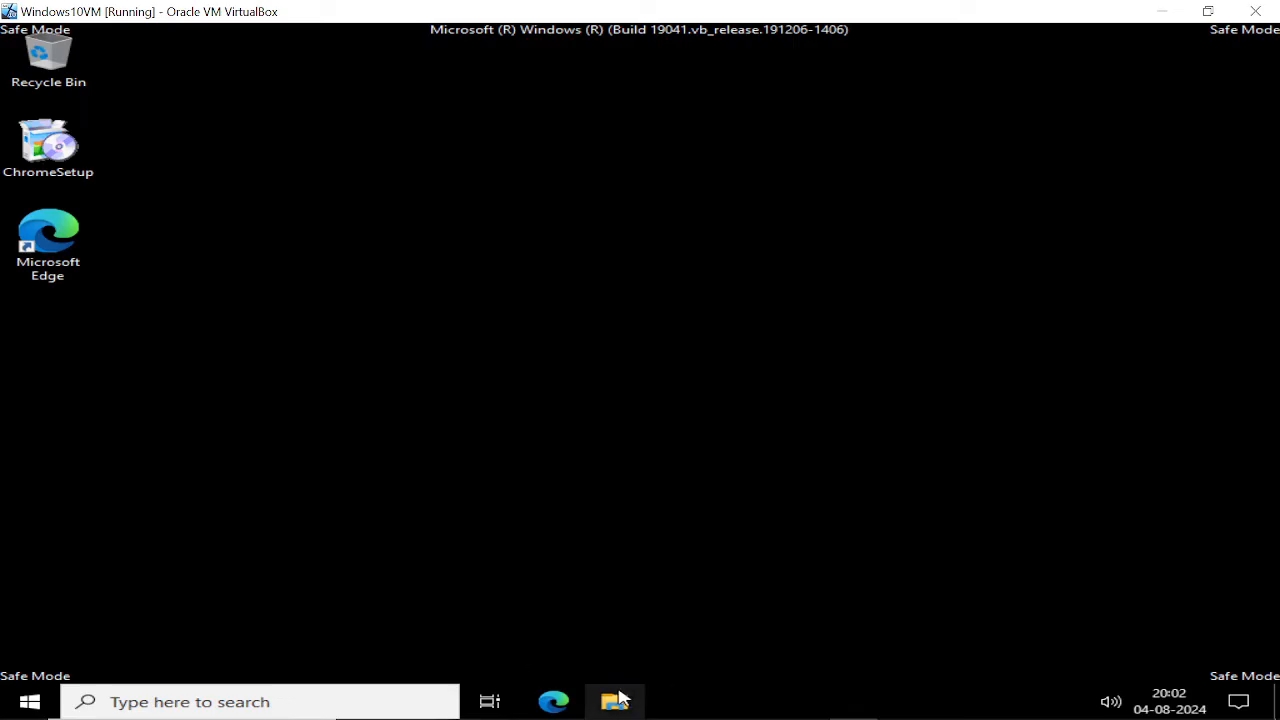
mouse_move(614, 701)
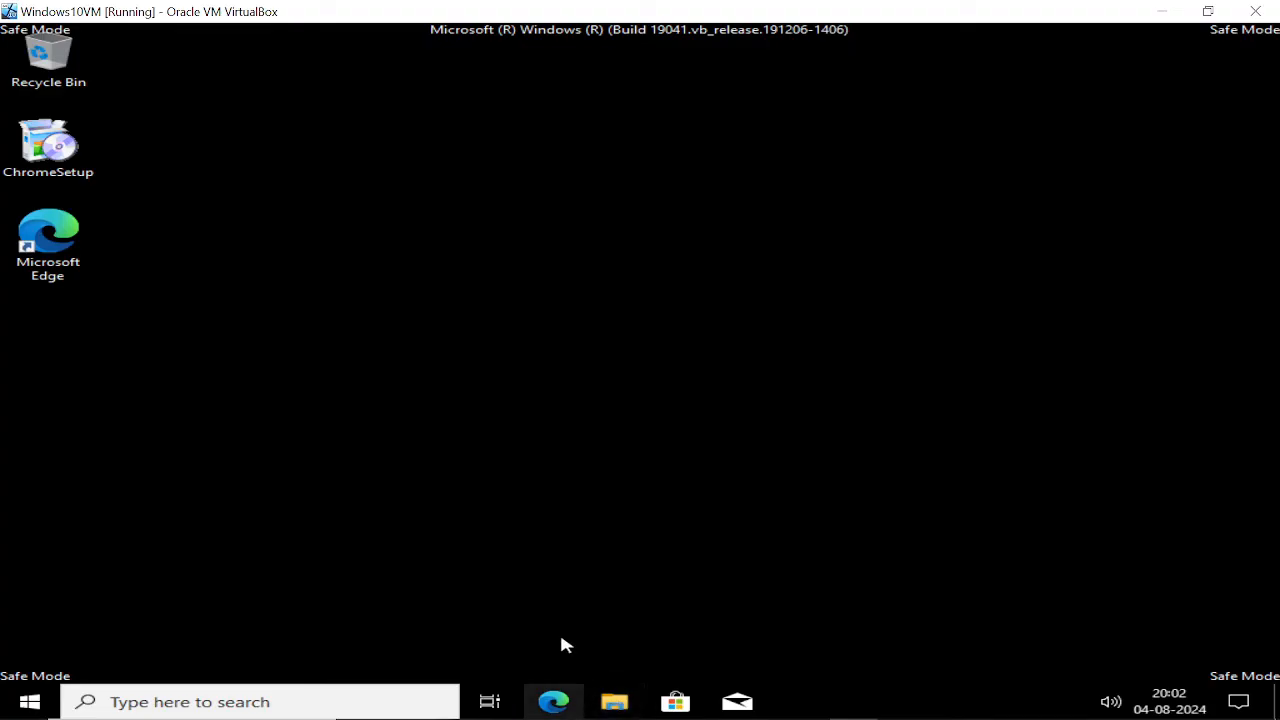
Launch File Explorer from the Safe Mode taskbar
left_click(613, 701)
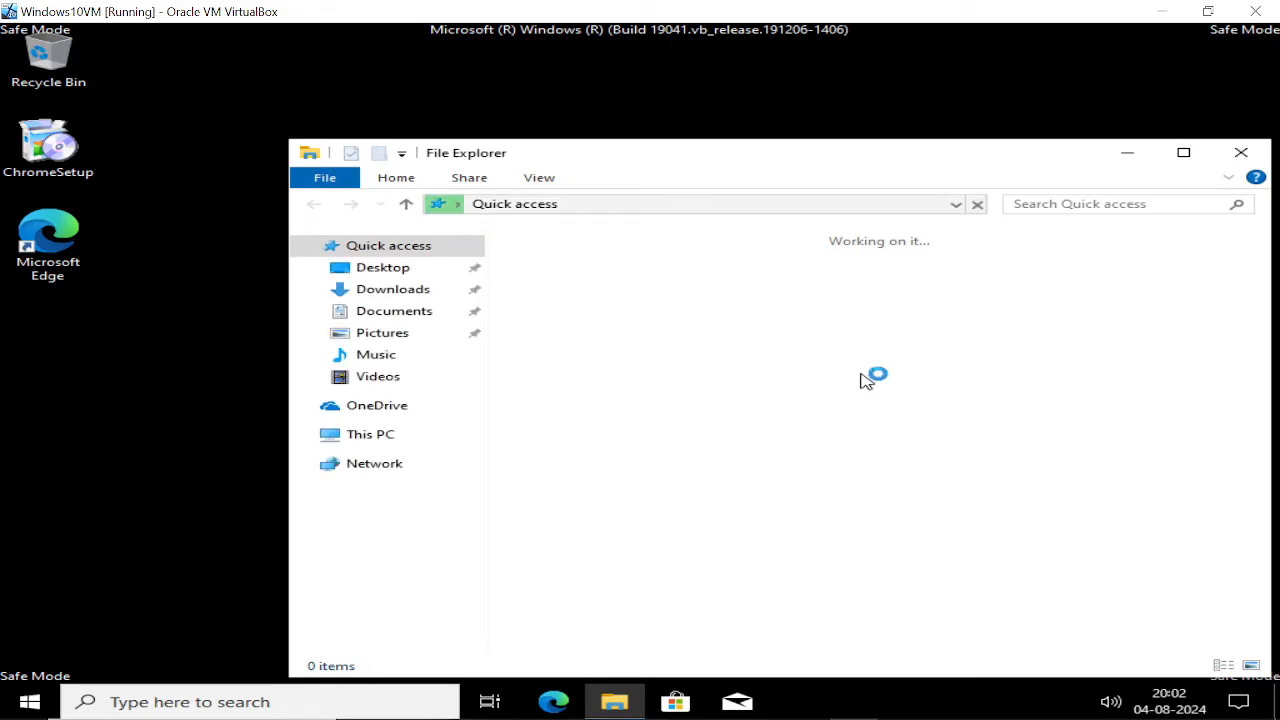
Select This PC in File Explorer and bring up its context menu to manage it
left_click(370, 433)
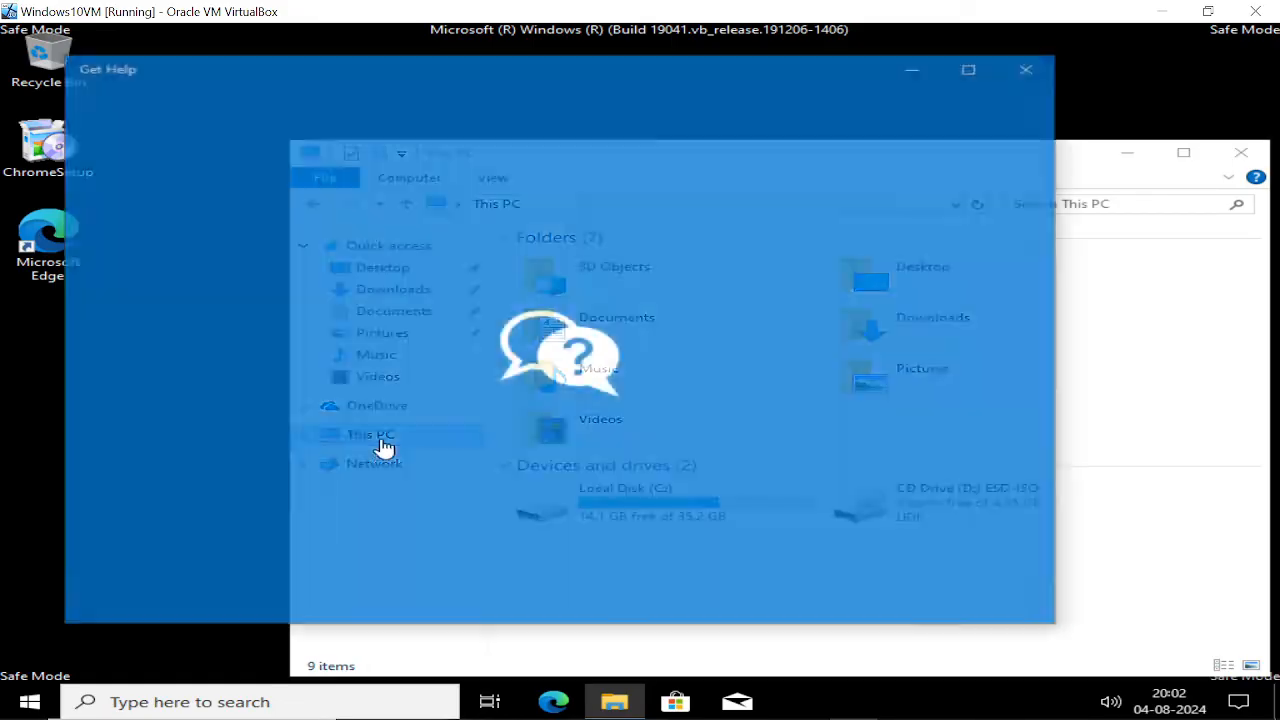
left_click(1025, 69)
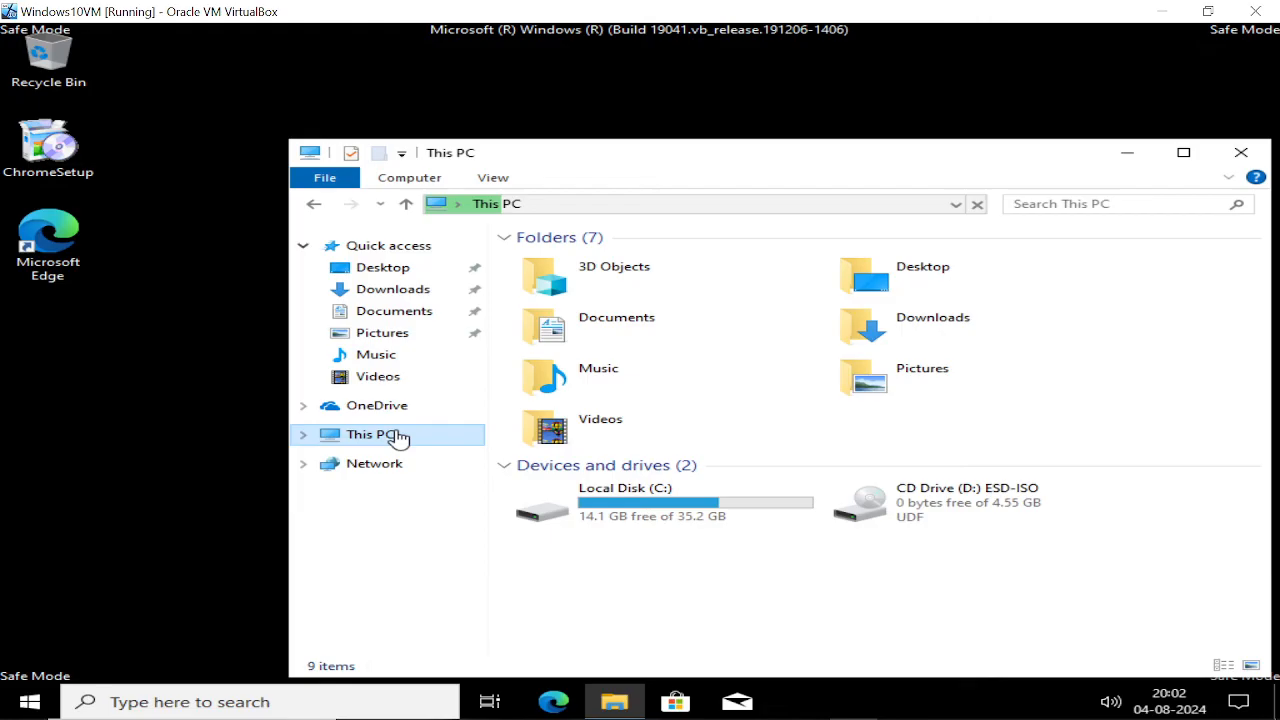
right_click(375, 434)
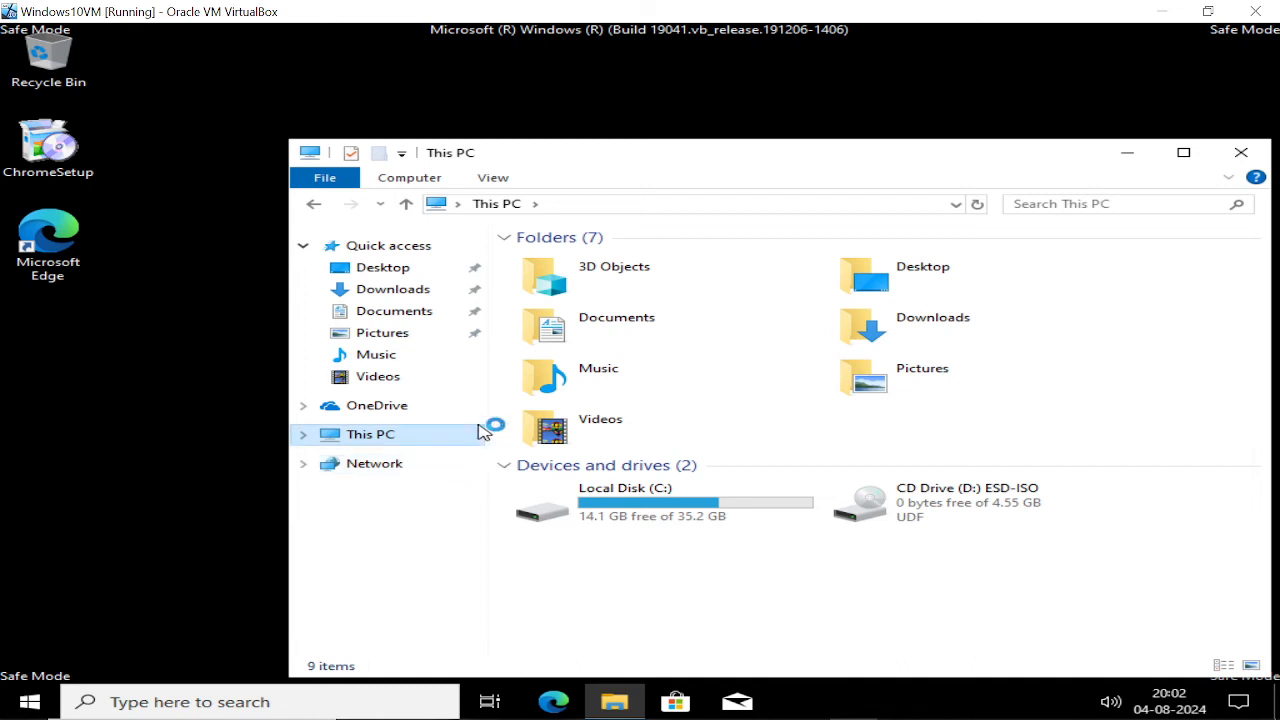
mouse_move(470, 415)
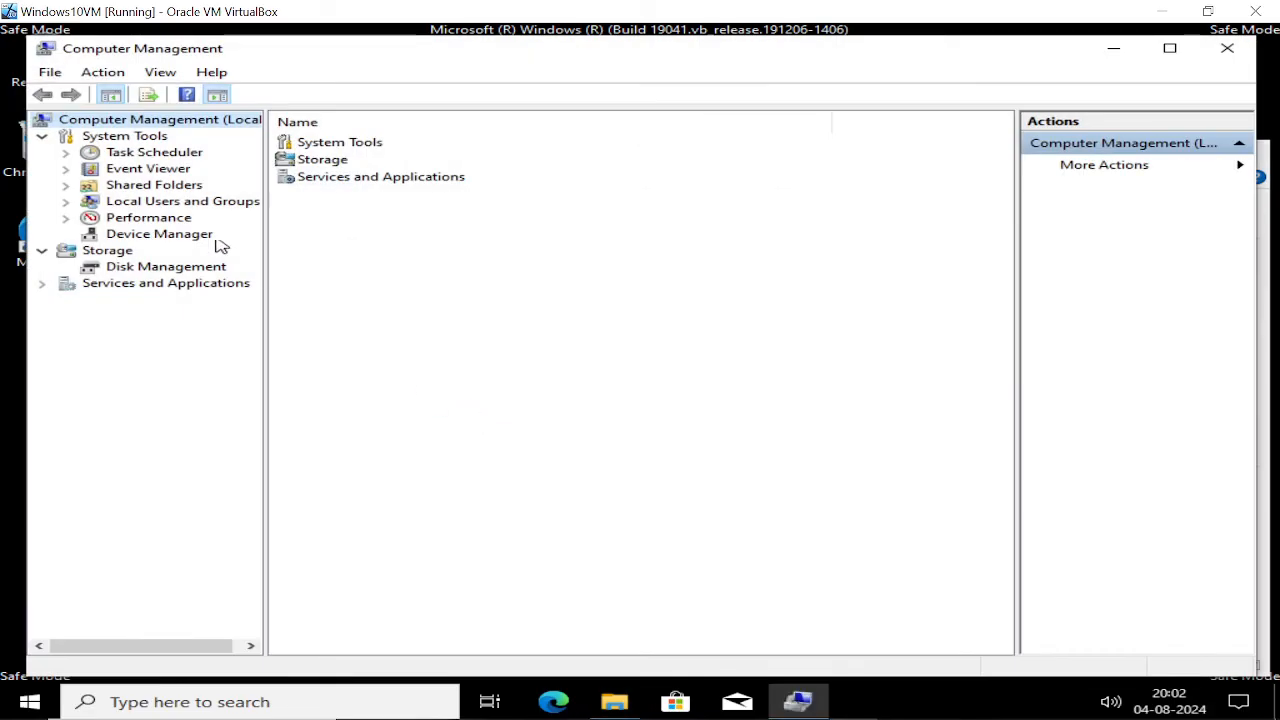
Enable the built-in Administrator account under Local Users and Groups > Users
left_click(183, 200)
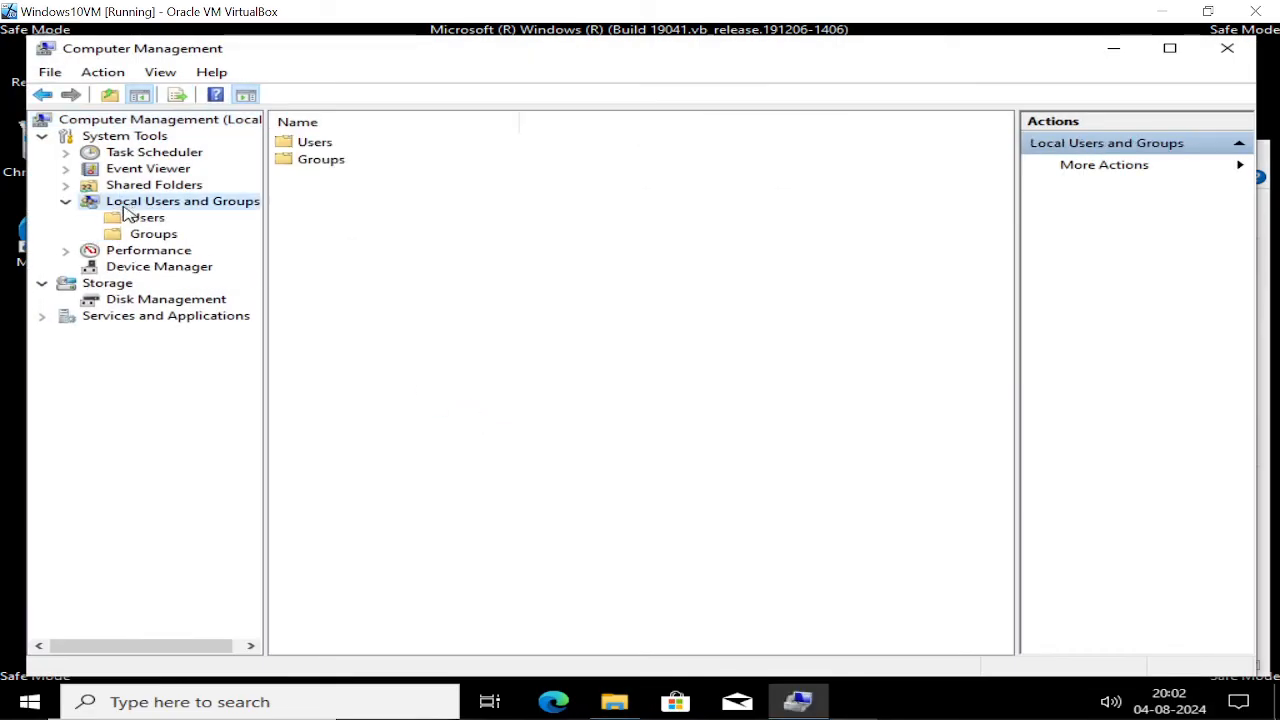
left_click(146, 217)
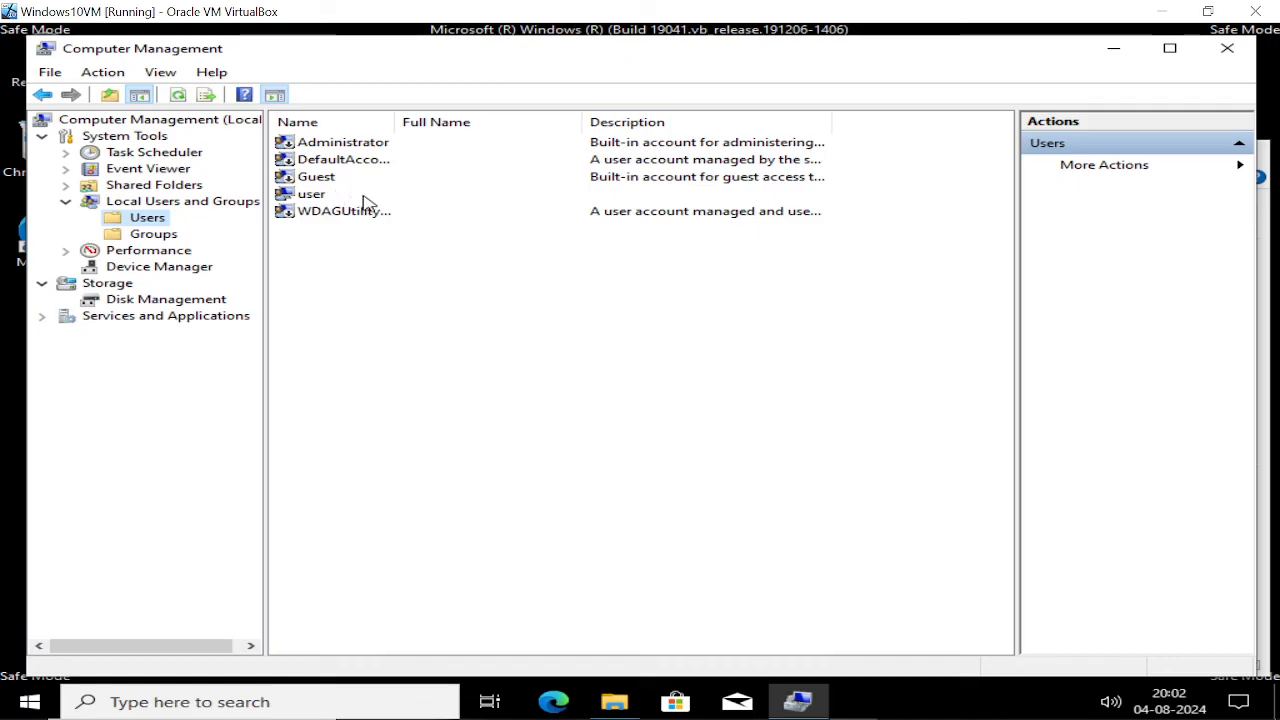
mouse_move(350, 148)
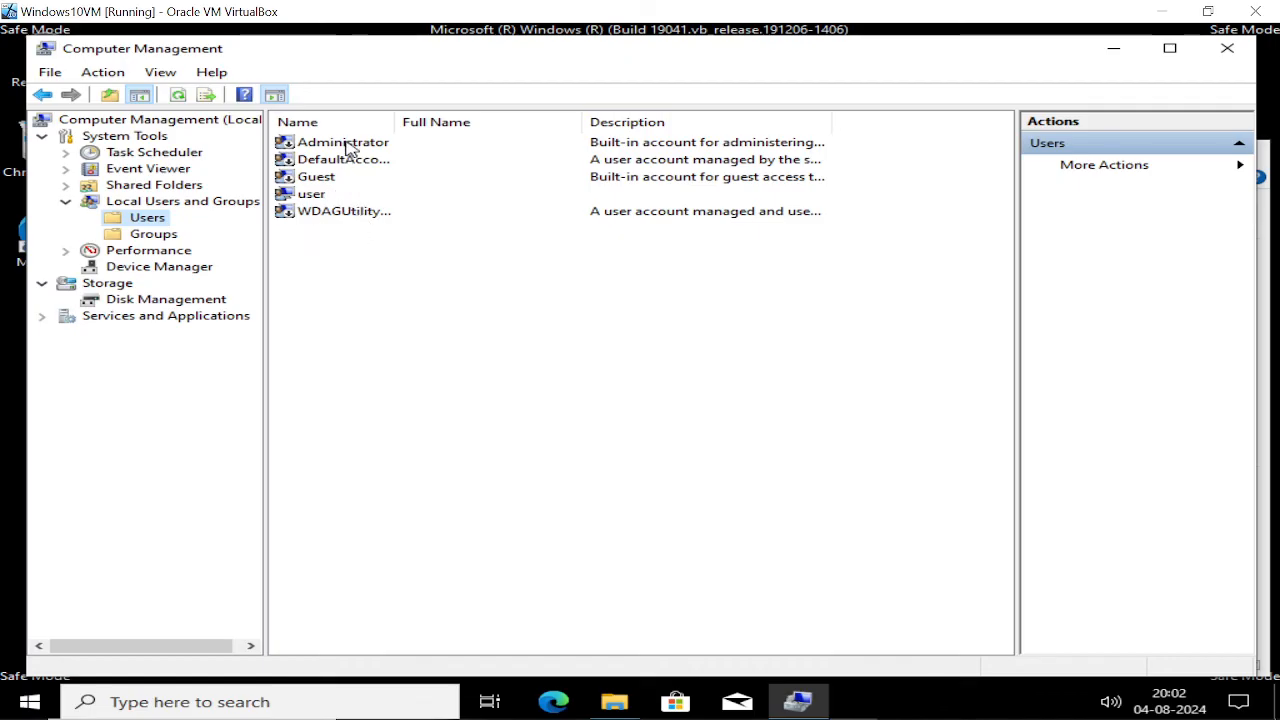
double_click(343, 141)
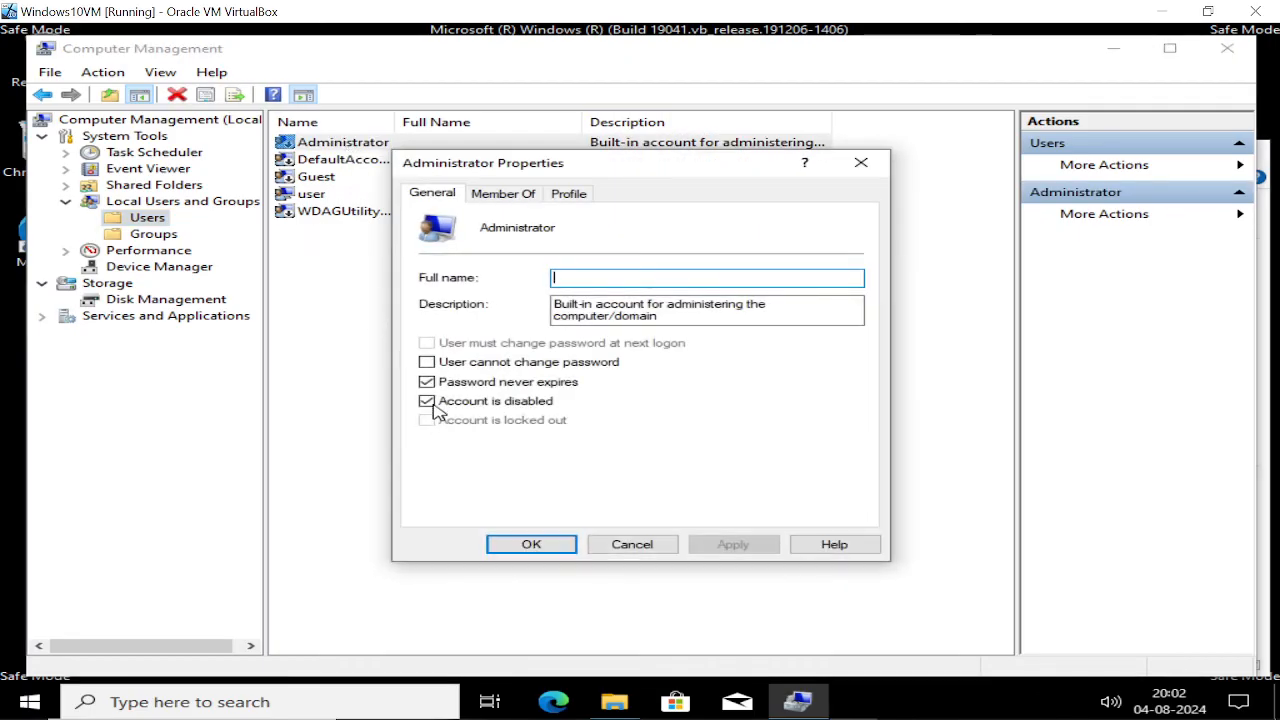
left_click(427, 401)
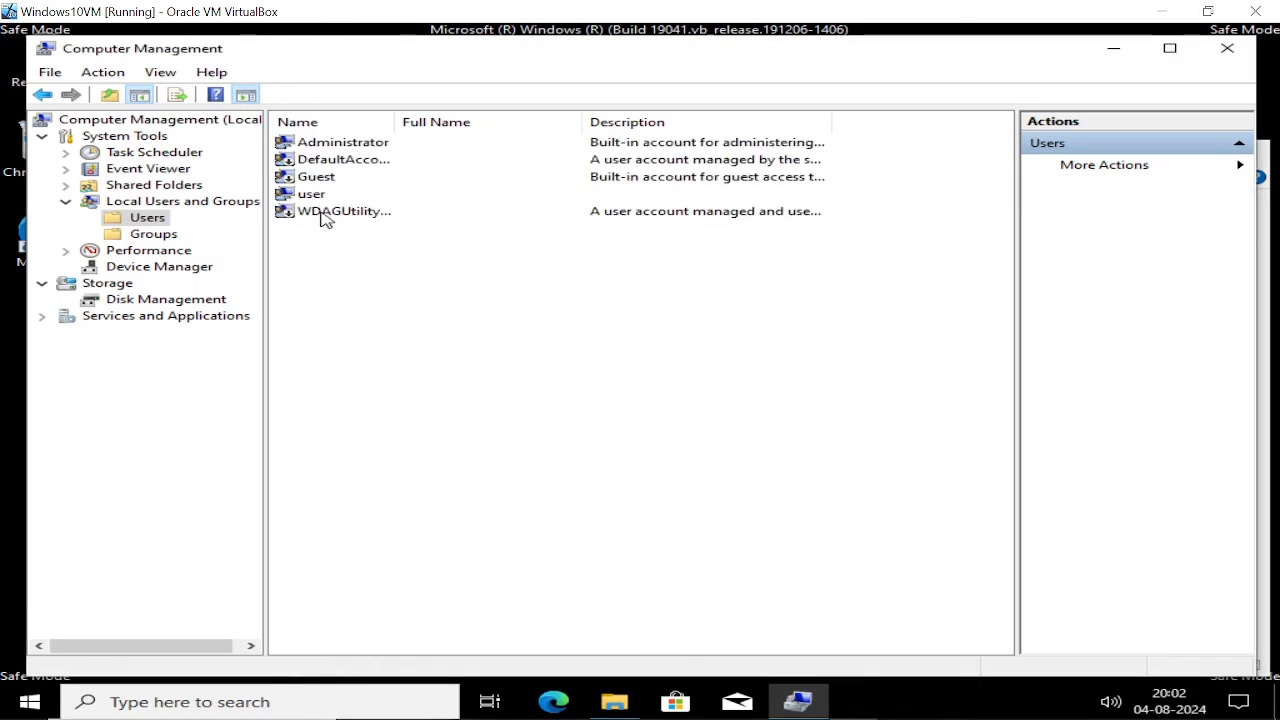
View the Guest account's properties and close them without changes
left_click(316, 176)
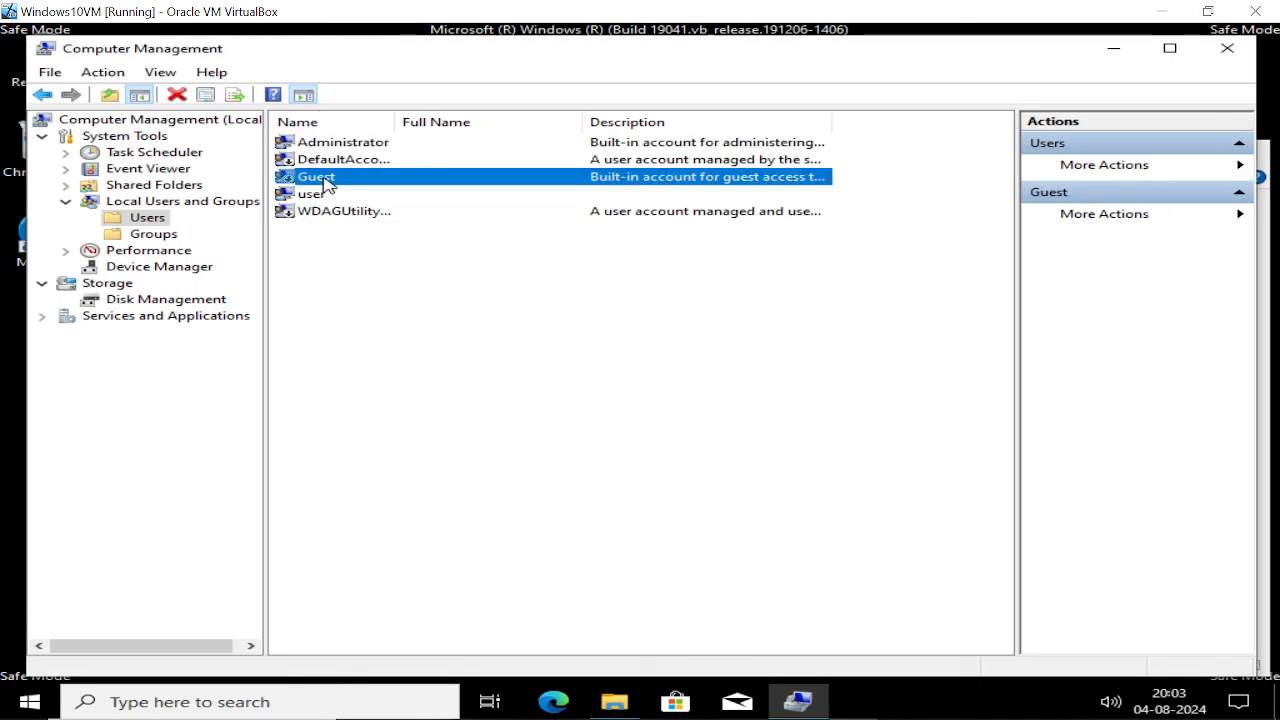
double_click(315, 176)
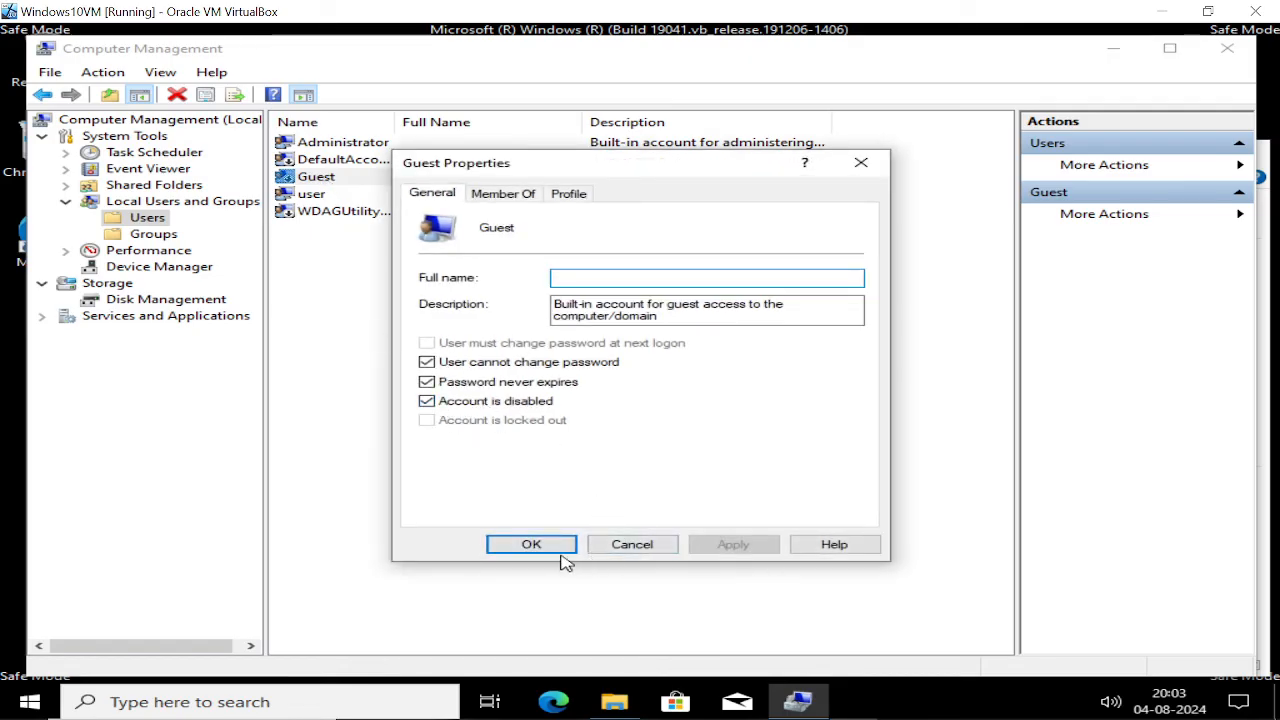
left_click(531, 544)
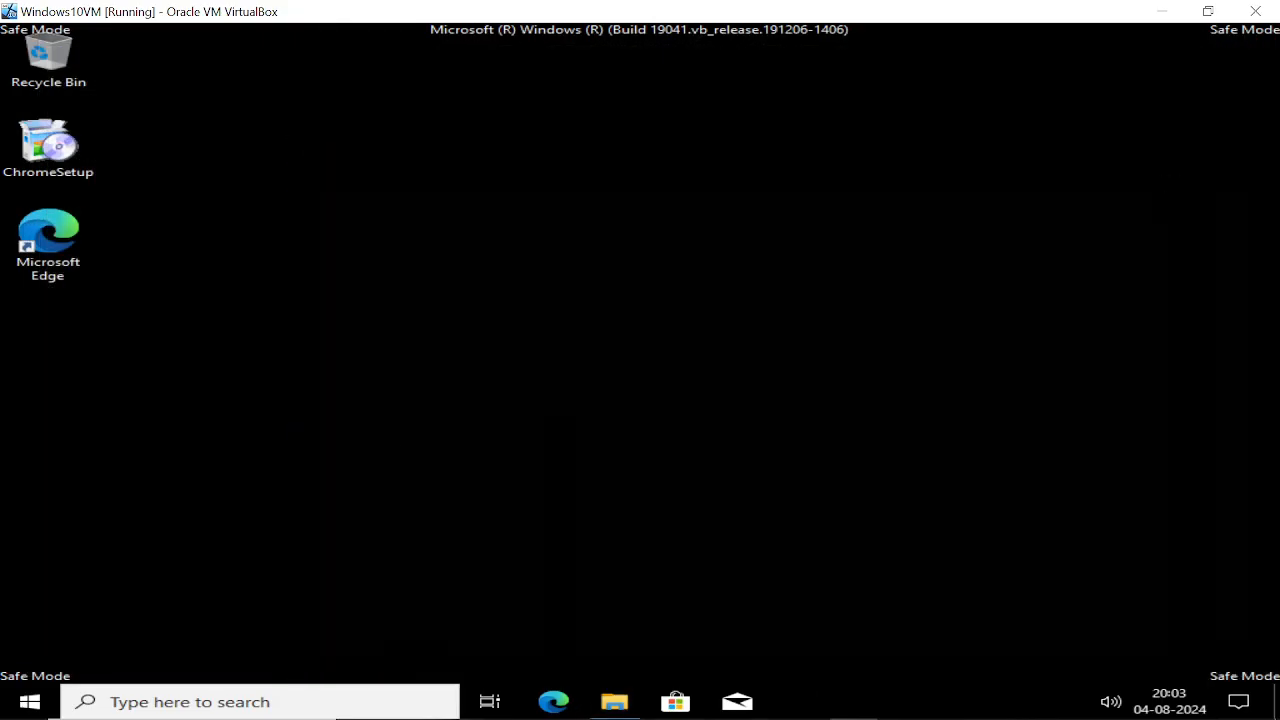
Restart Windows from the Start menu's power options to leave Safe Mode
left_click(28, 701)
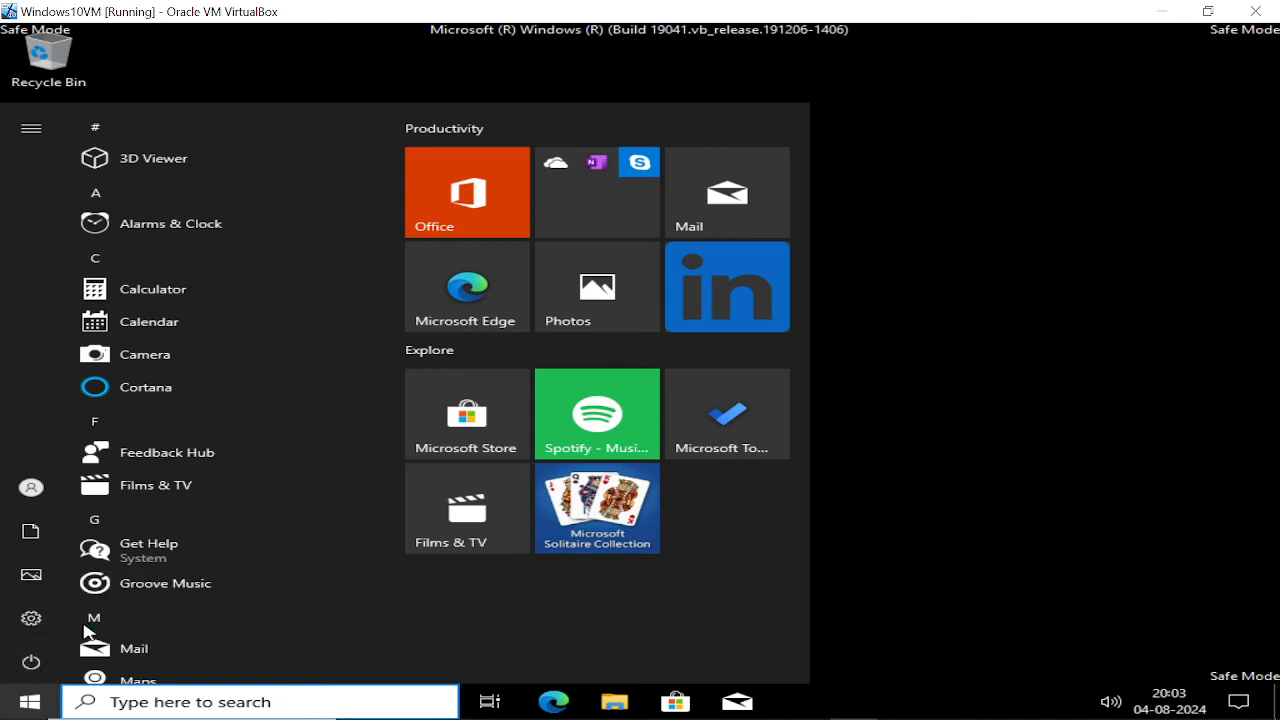
left_click(31, 662)
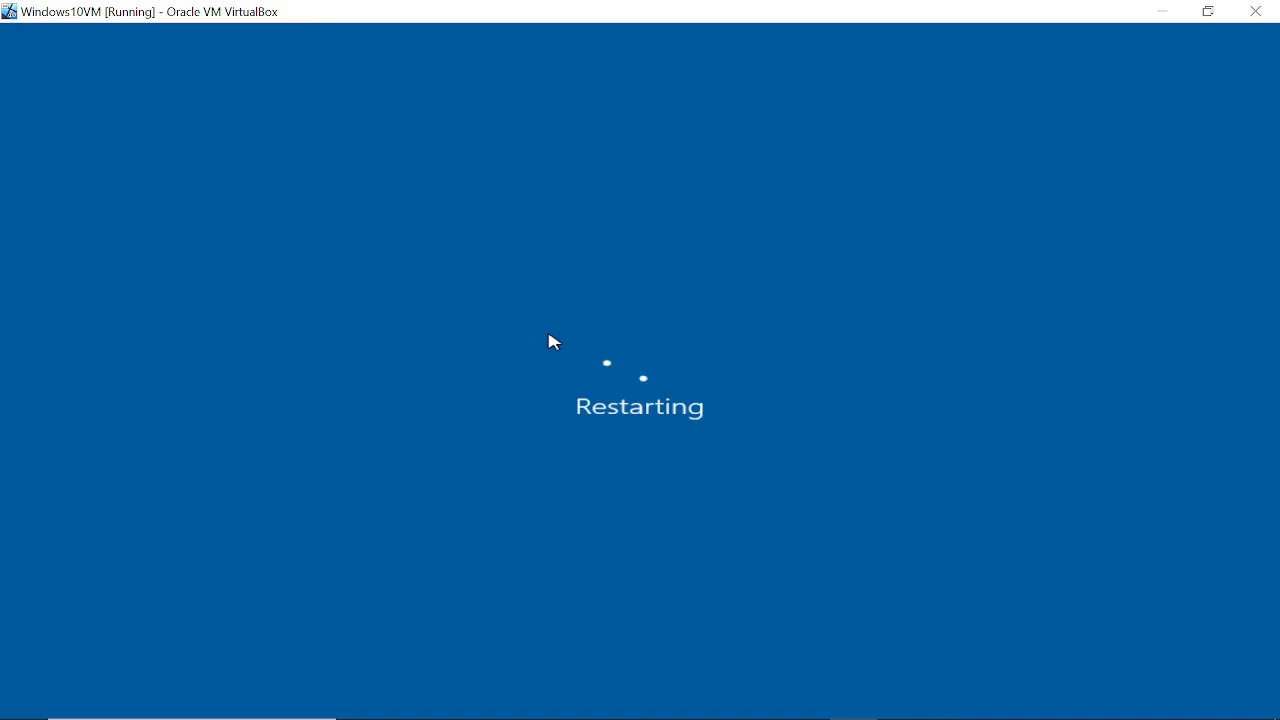
mouse_move(549, 474)
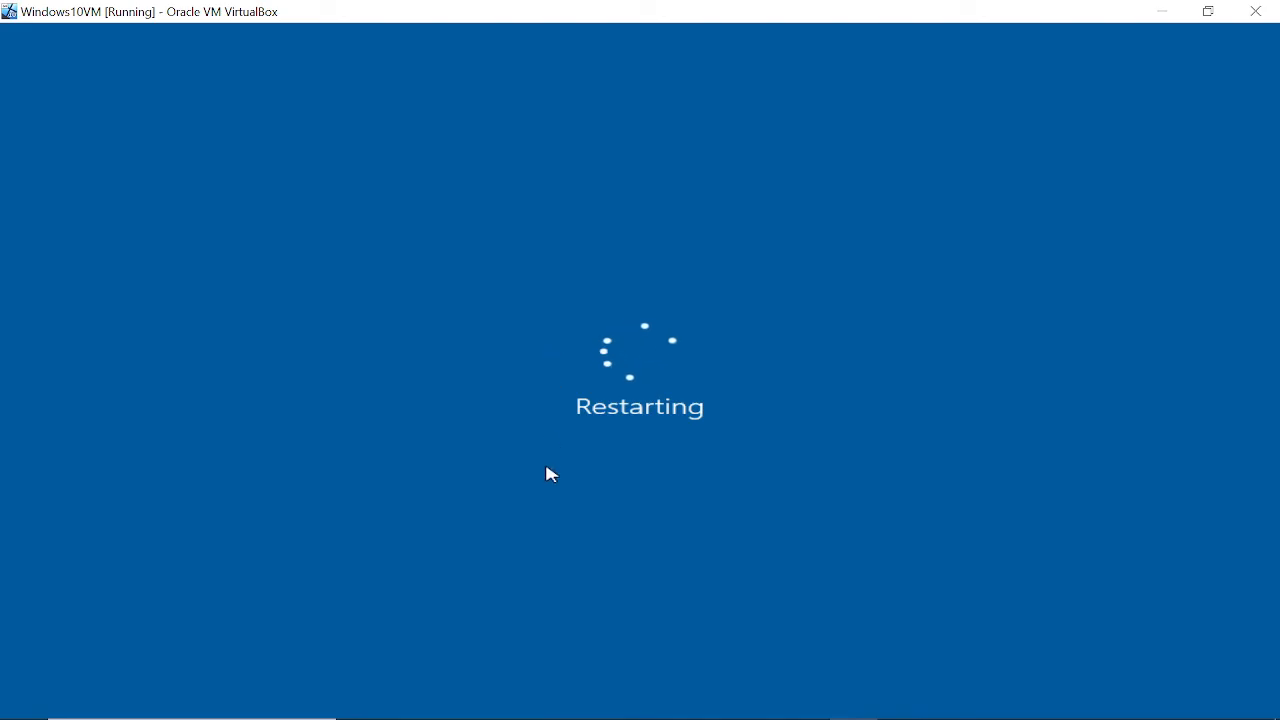